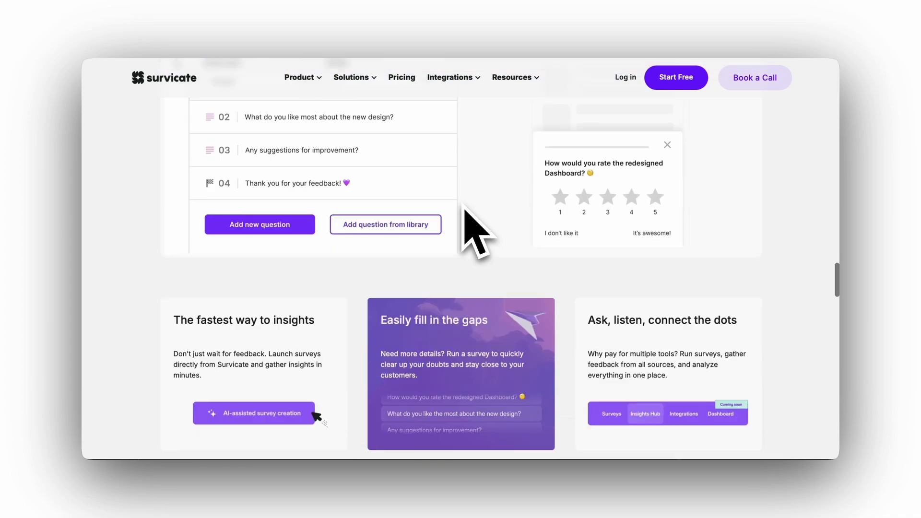
Step: Scroll down the Survicate marketing page before heading to the All surveys dashboard
scroll("down", 3)
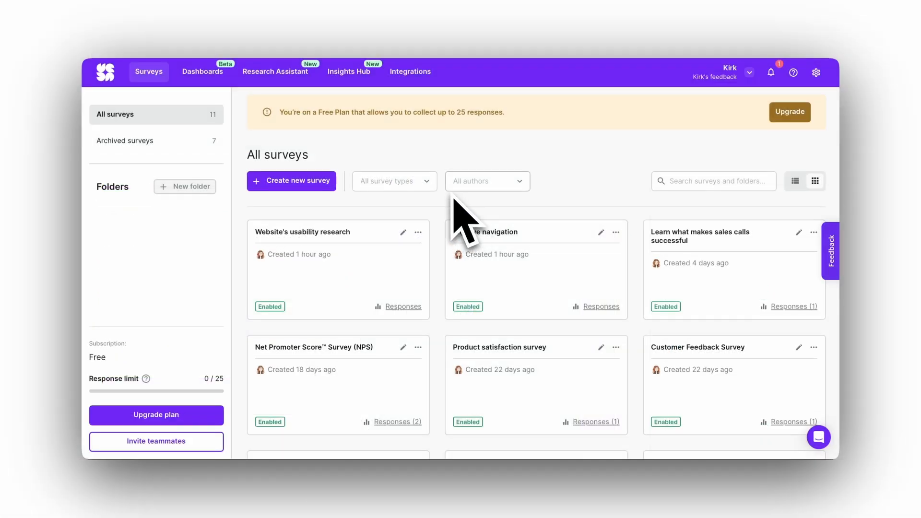
Step: Find Intercom in Integrations, connect it, authorize workspace access and return to Survicate
left_click(409, 72)
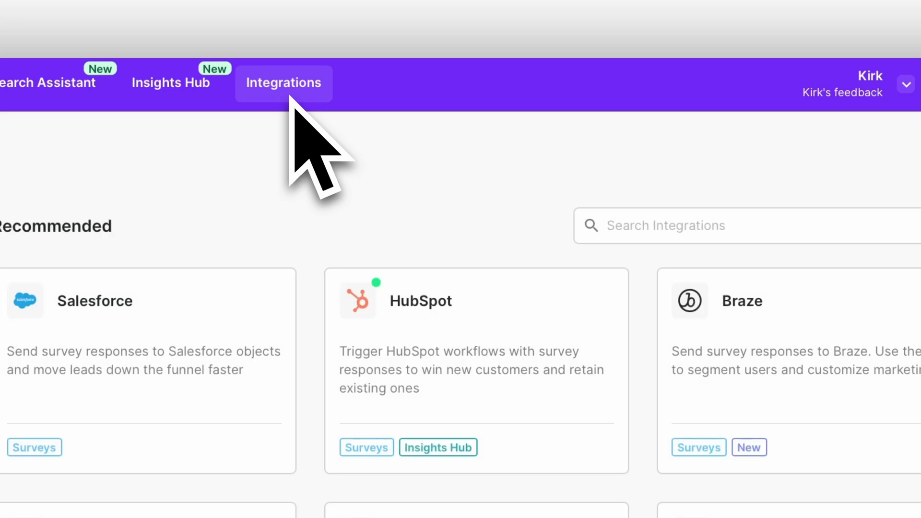
type("interc")
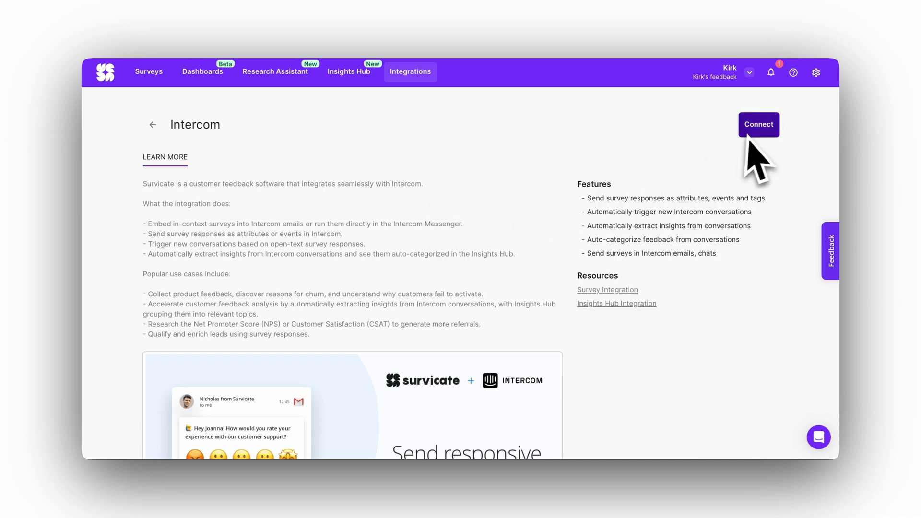
left_click(758, 125)
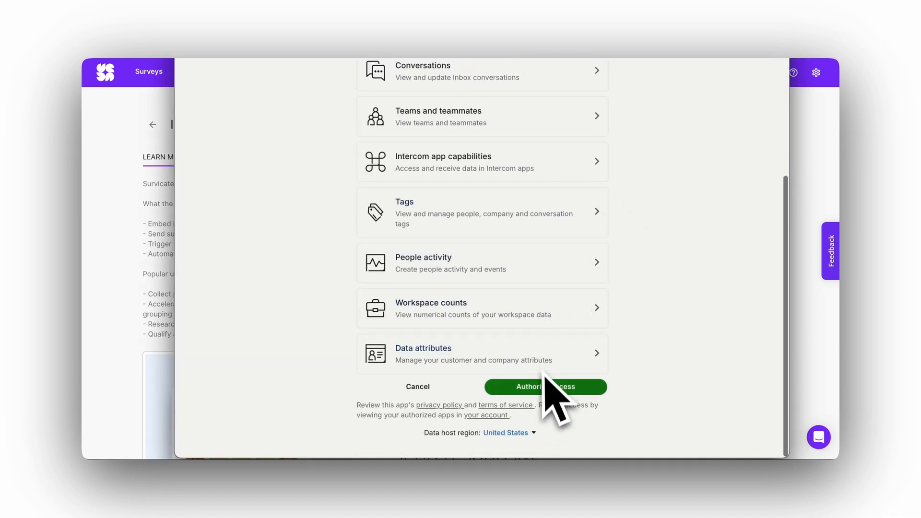
left_click(545, 387)
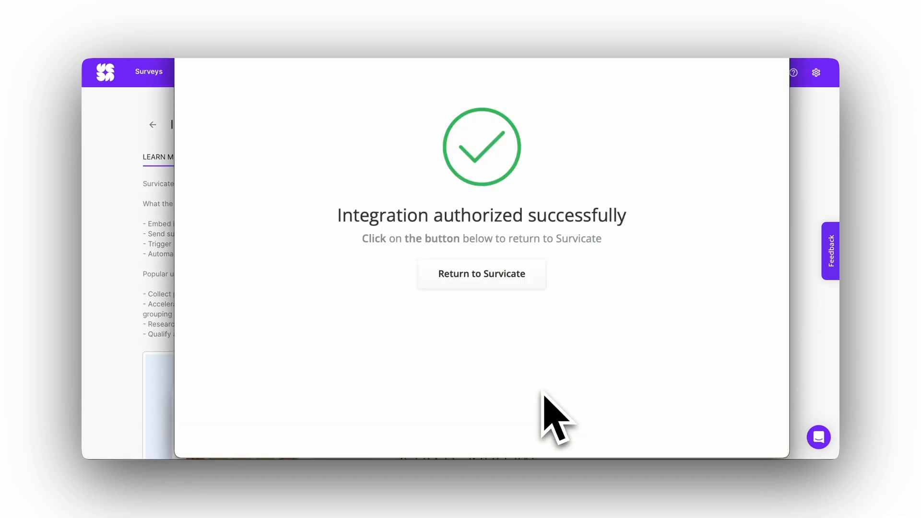
left_click(481, 273)
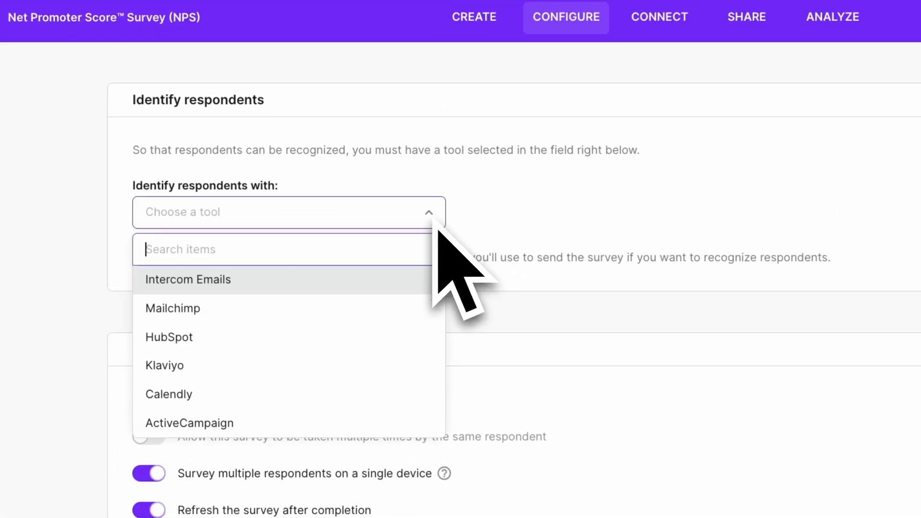
Step: Identify respondents via Intercom Emails and insert the Improve navigation survey into an Intercom reply
left_click(188, 279)
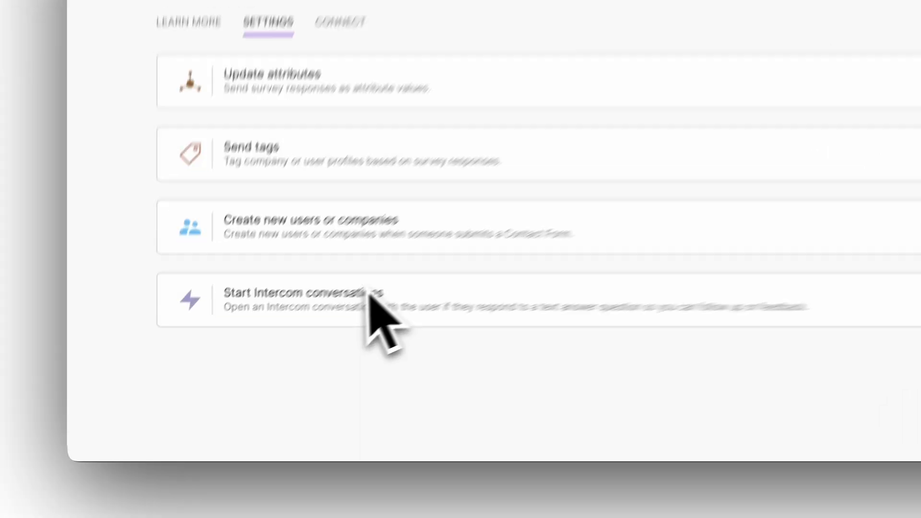
left_click(305, 300)
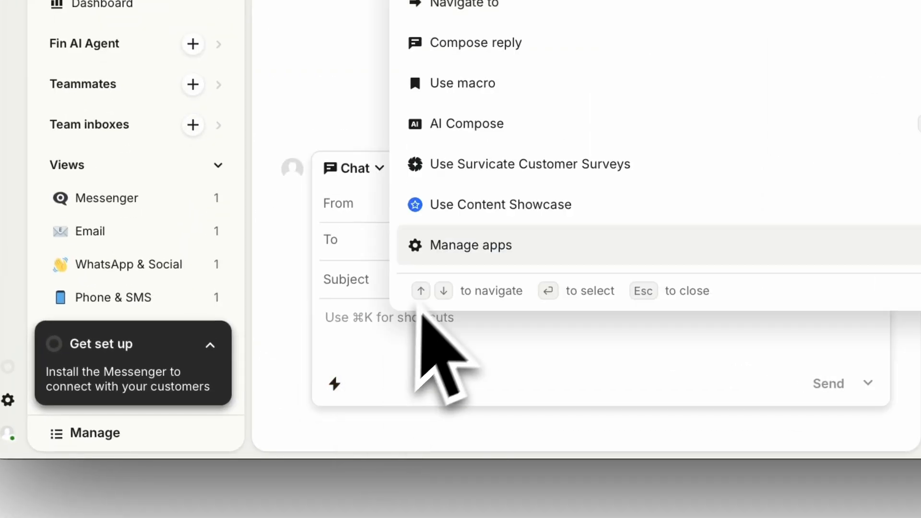
left_click(530, 164)
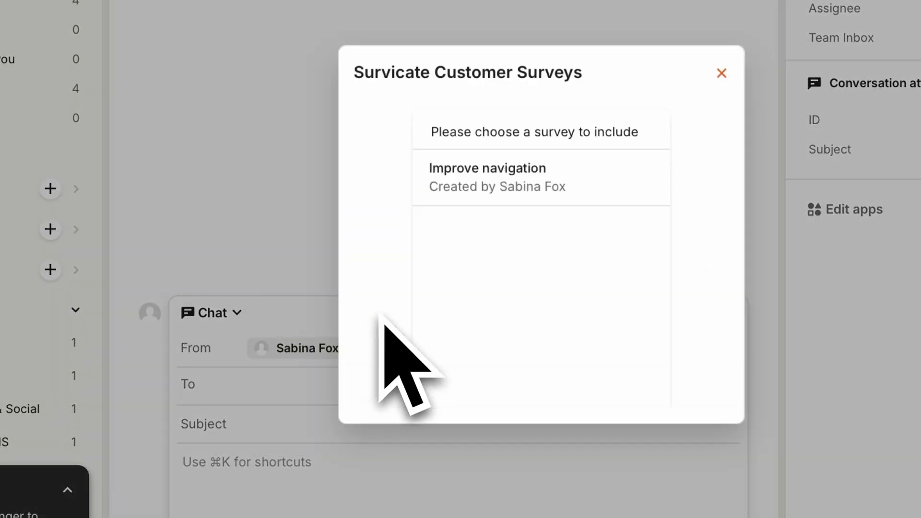
left_click(487, 176)
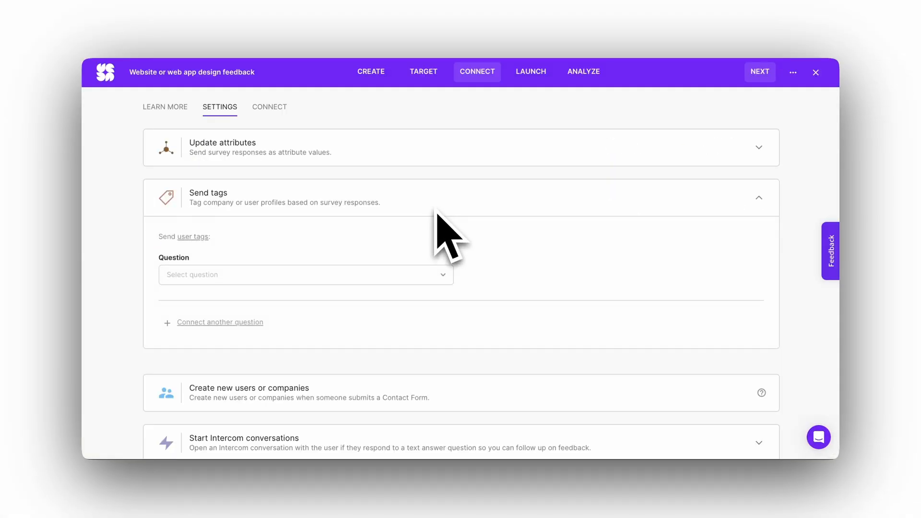
Step: Review the Send tags setting, then browse Insights Hub topics and view Suggestions insights
left_click(305, 275)
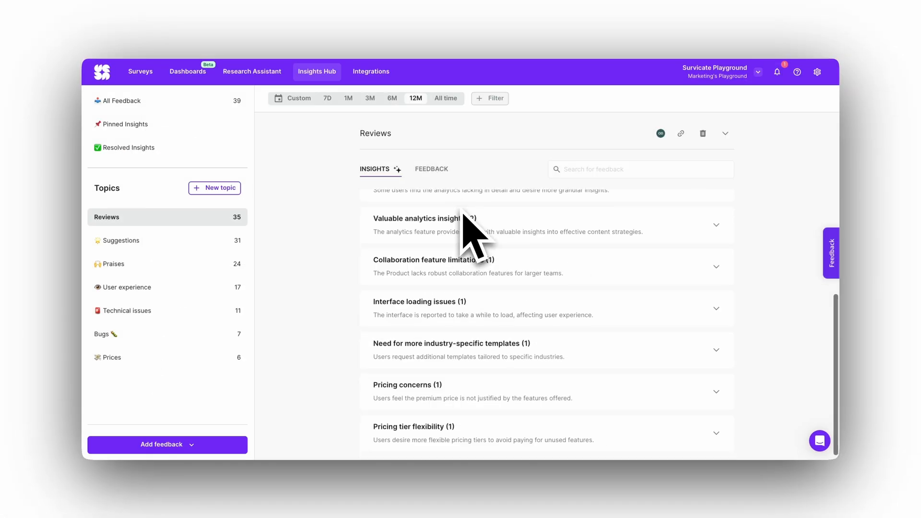
left_click(121, 240)
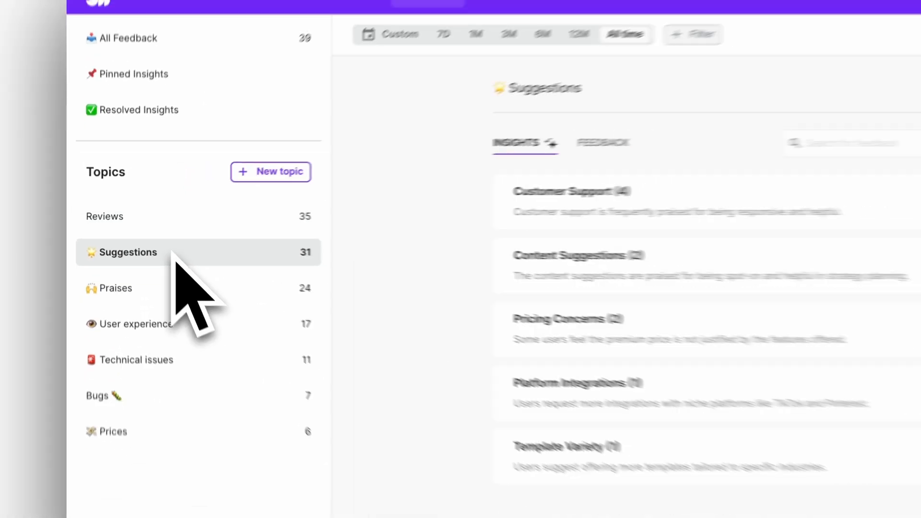